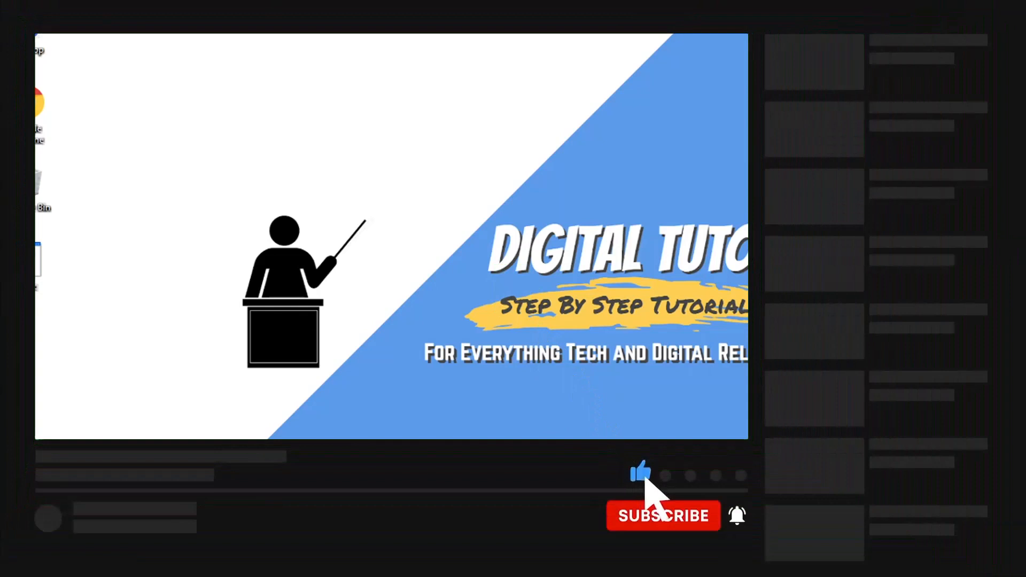
# Go from the Twitter home feed into Settings and privacy, reaching the account settings area.
pyautogui.click(663, 516)
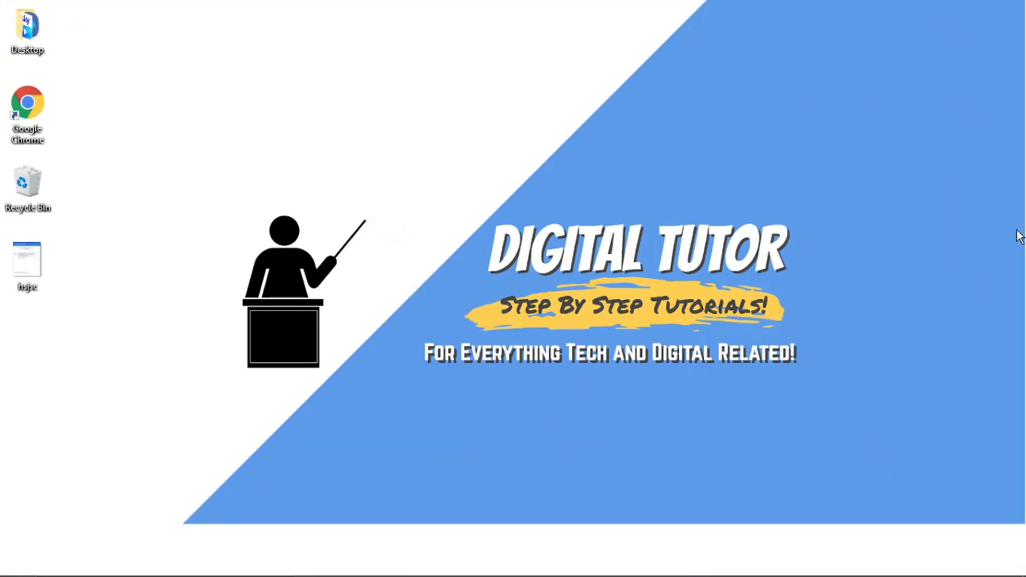
pyautogui.moveTo(572, 575)
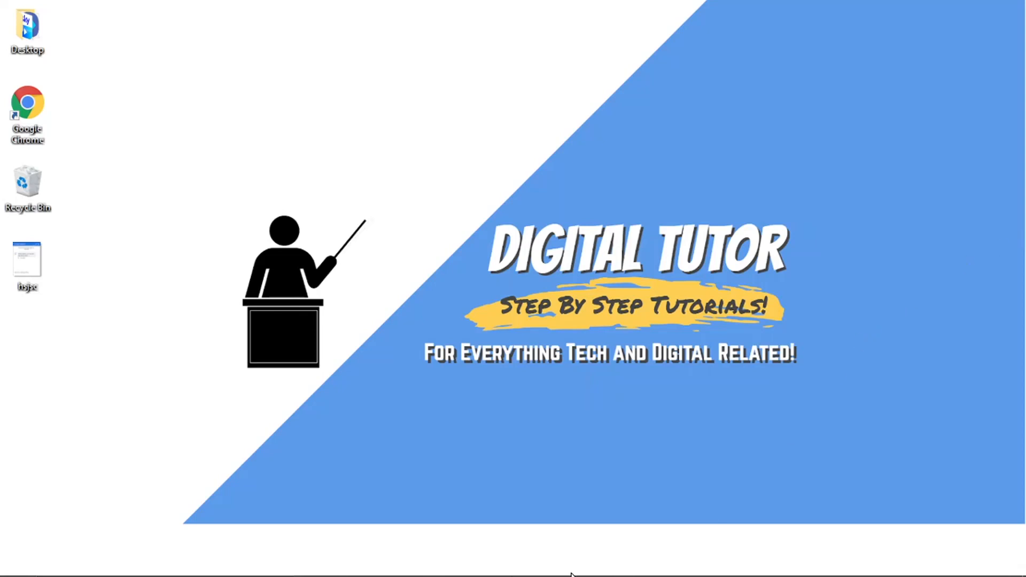
pyautogui.click(28, 102)
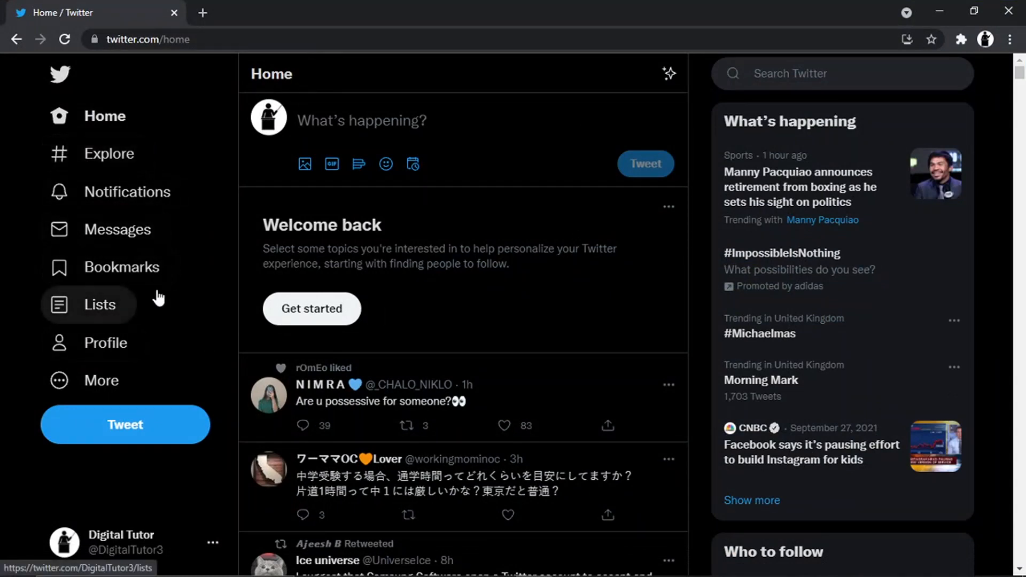
pyautogui.moveTo(104, 381)
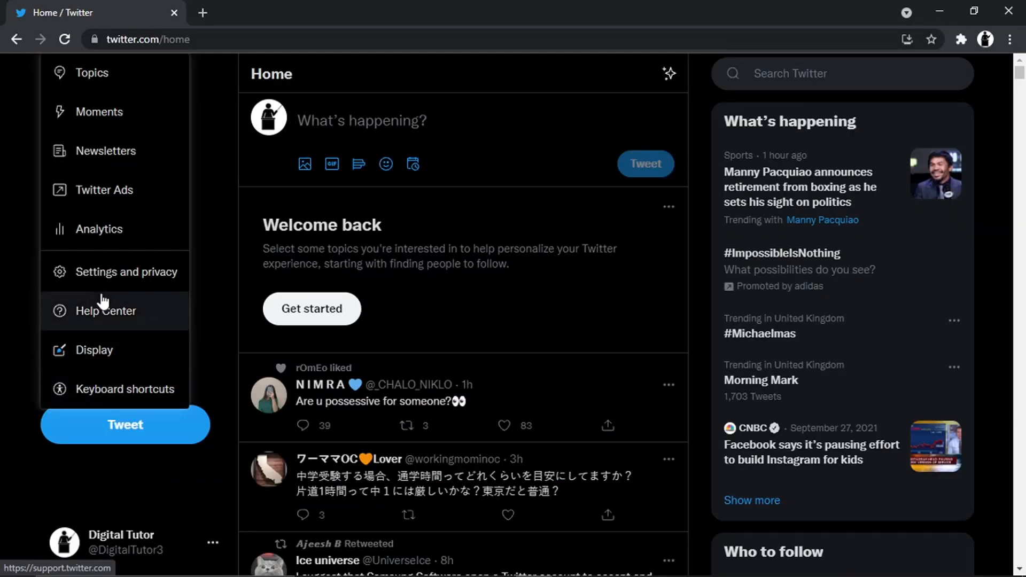
pyautogui.moveTo(125, 280)
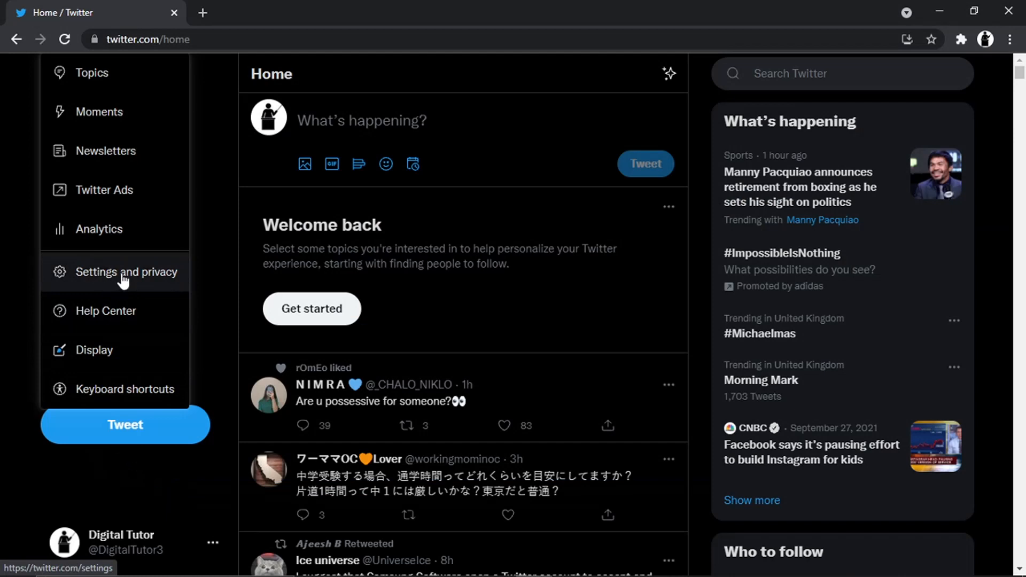
pyautogui.click(126, 271)
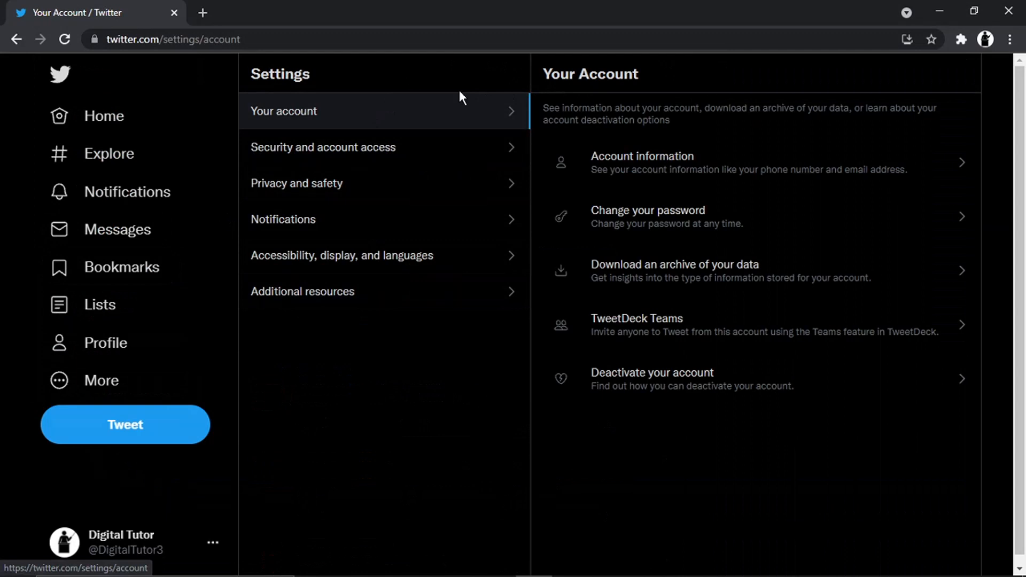
pyautogui.moveTo(582, 154)
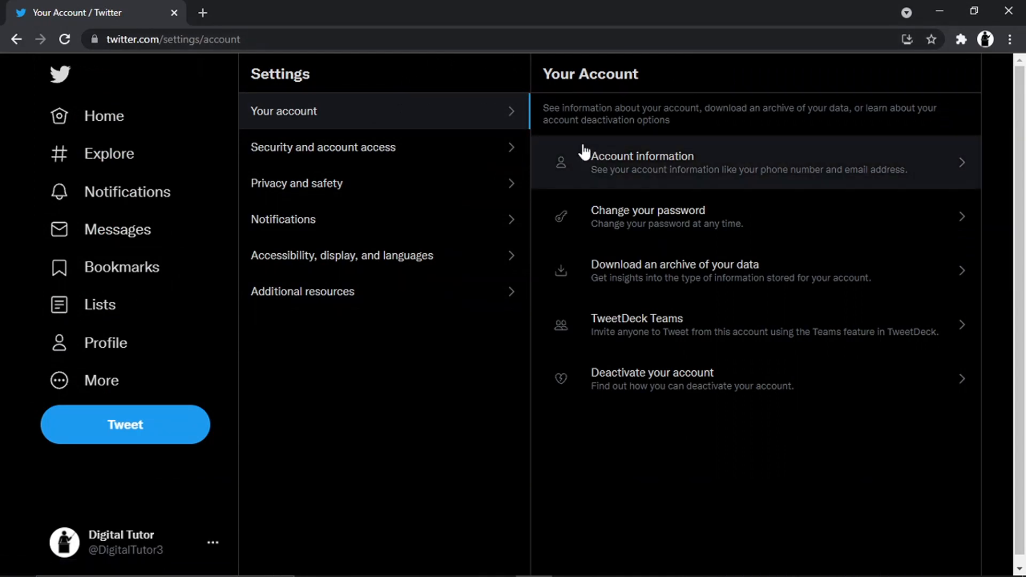
pyautogui.moveTo(562, 155)
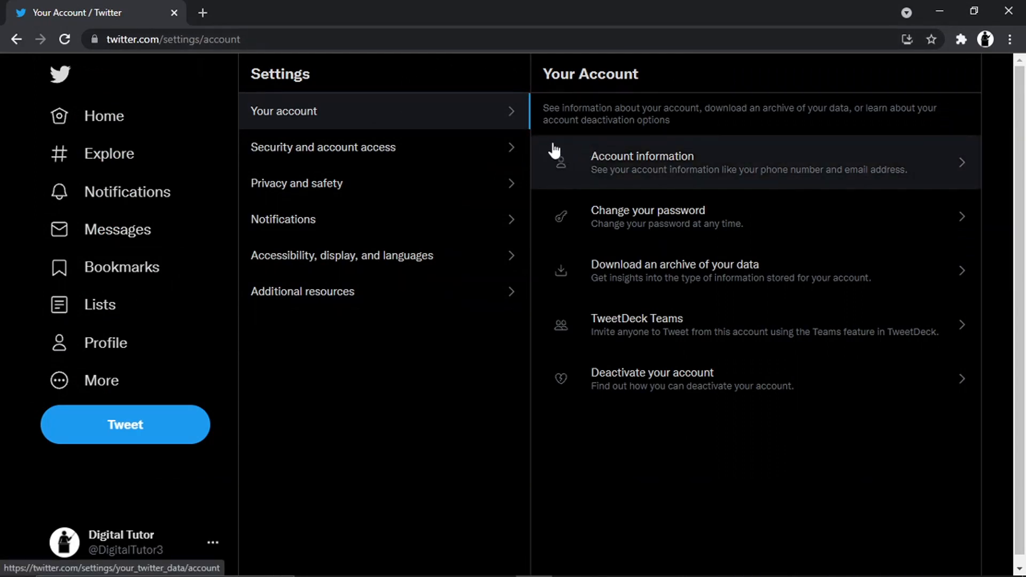
pyautogui.moveTo(398, 171)
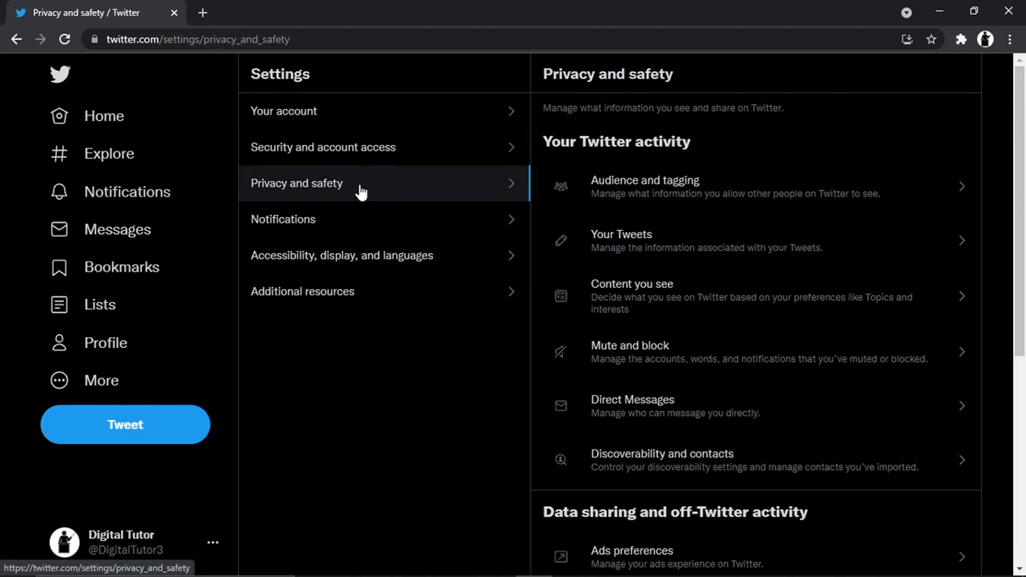
pyautogui.moveTo(642, 188)
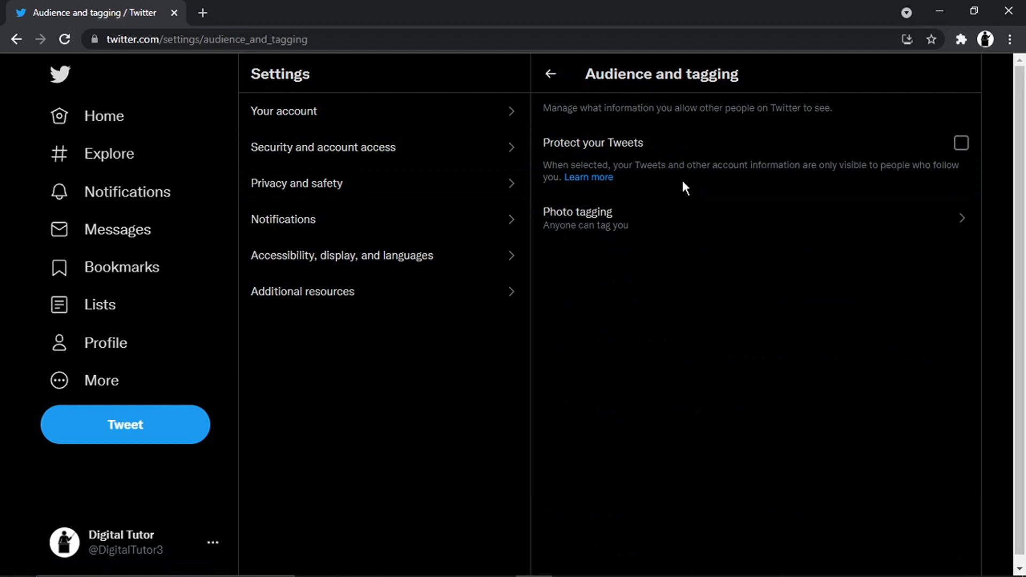
pyautogui.moveTo(659, 193)
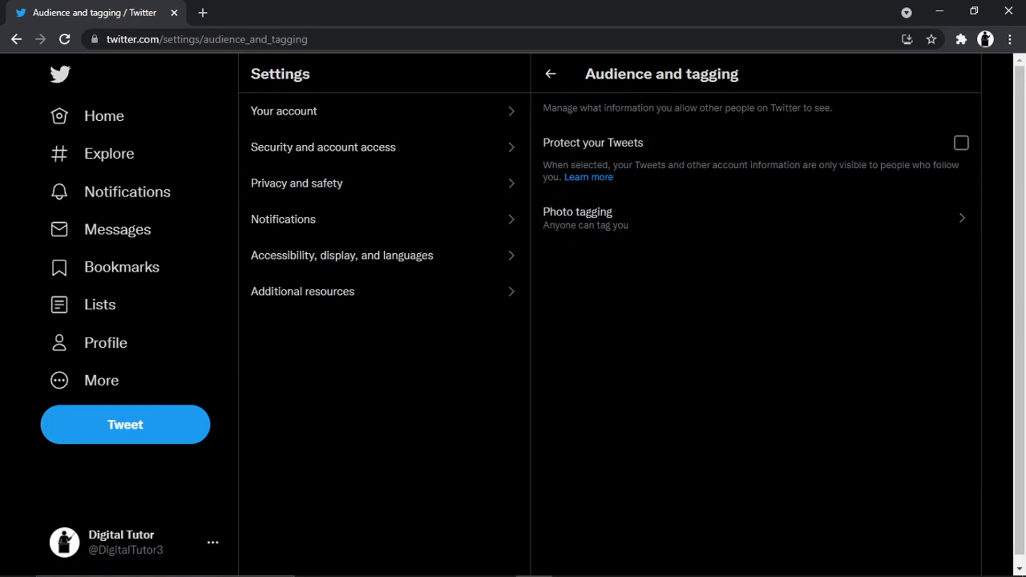
# Turn Protect your Tweets on and confirm, then untick it so the account is public again.
pyautogui.click(962, 143)
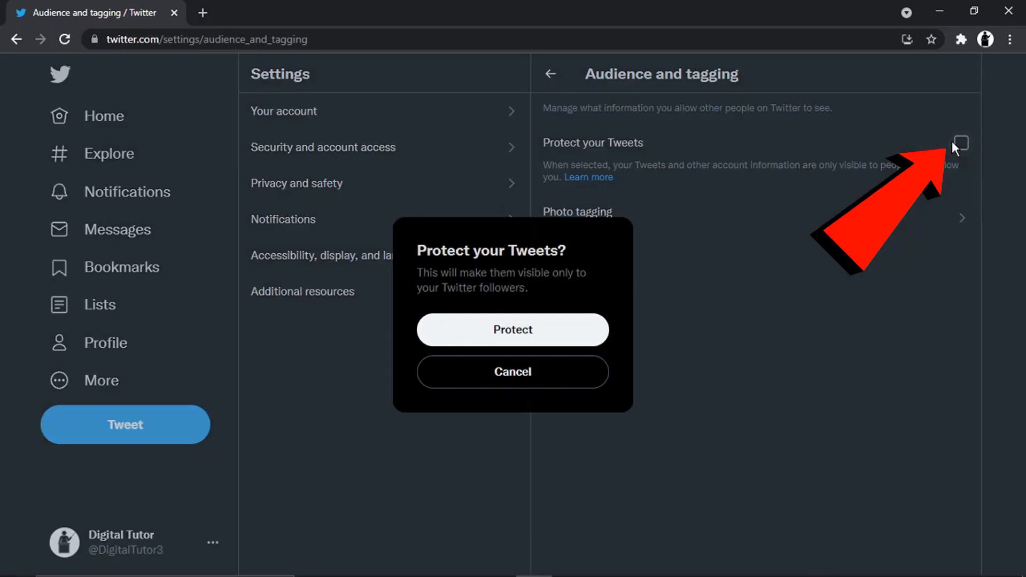
pyautogui.click(513, 329)
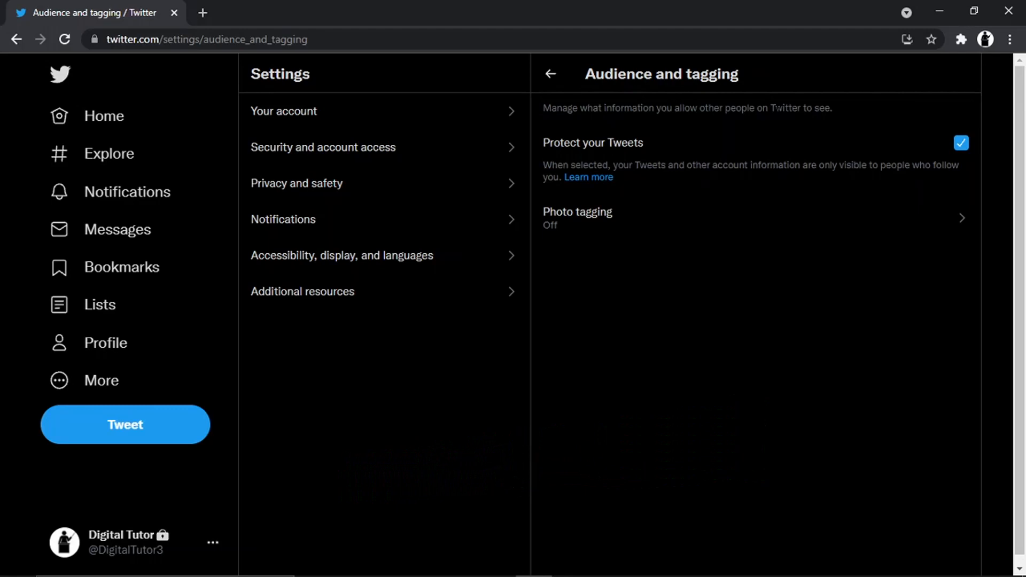
pyautogui.moveTo(949, 135)
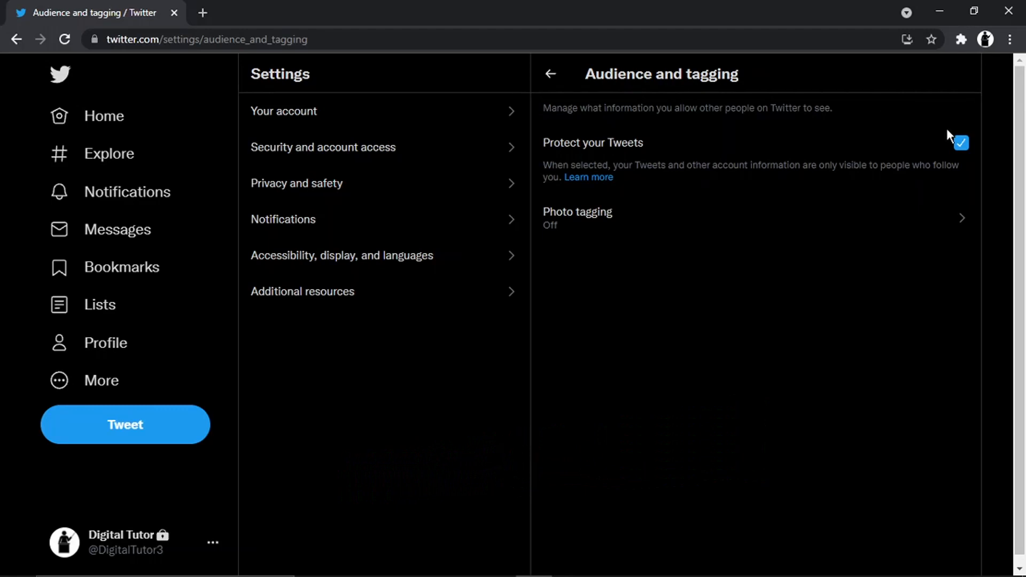
pyautogui.click(961, 143)
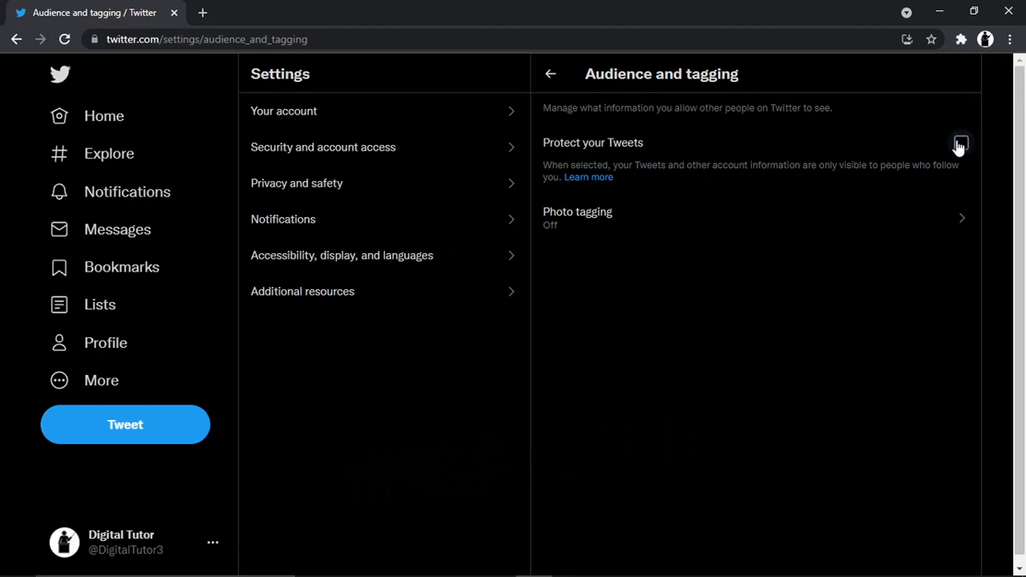